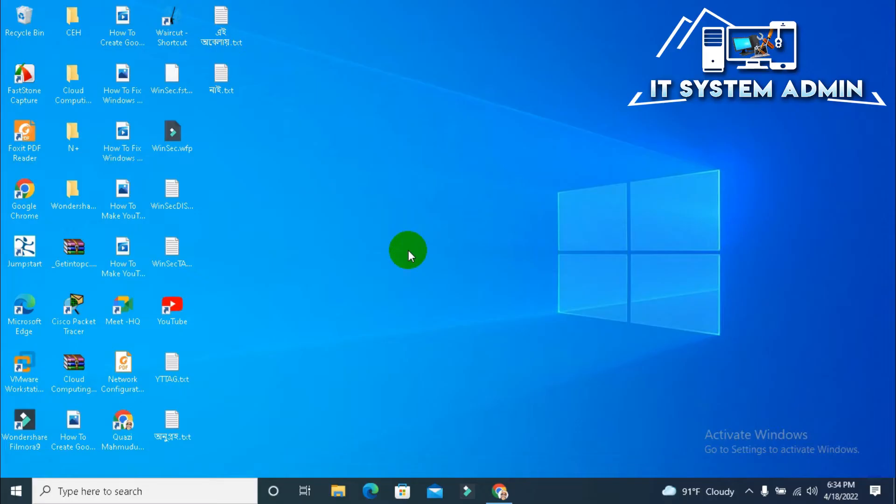
mouse_move(83, 474)
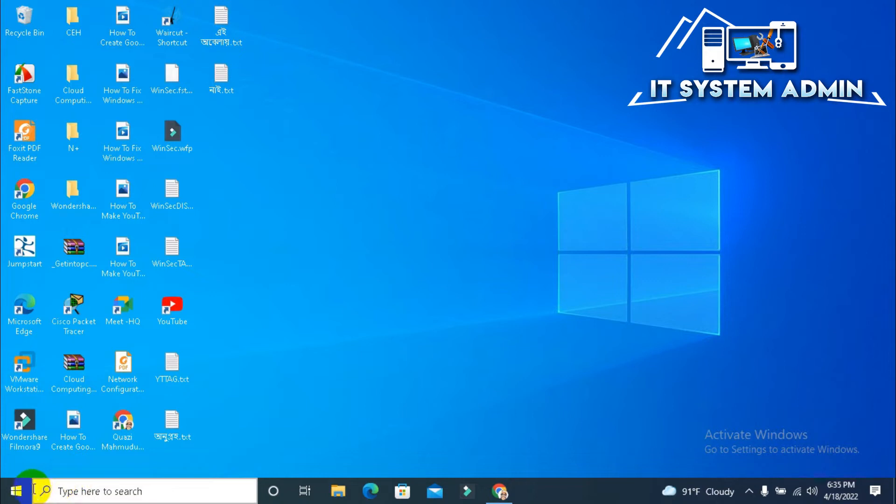
Run \\10.17.31.39 from the Start menu's Run box to reproduce error 0x80070035
right_click(12, 491)
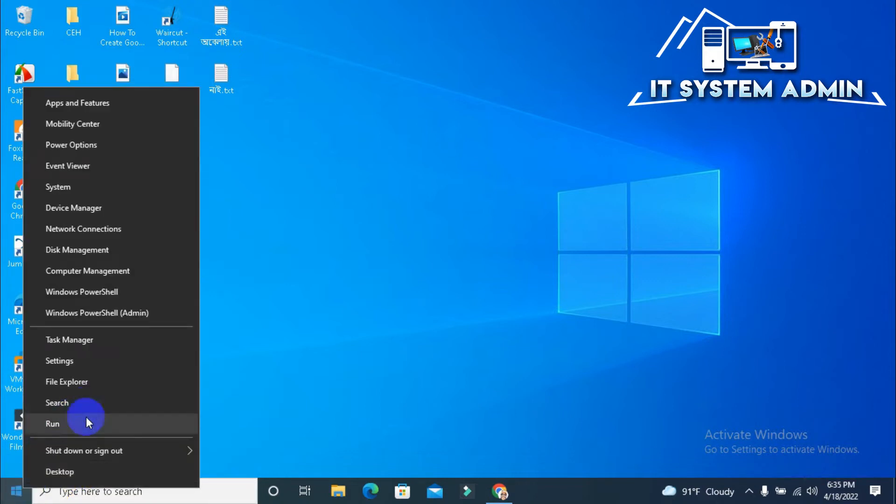
click(52, 423)
text(\\10.17.31.39)
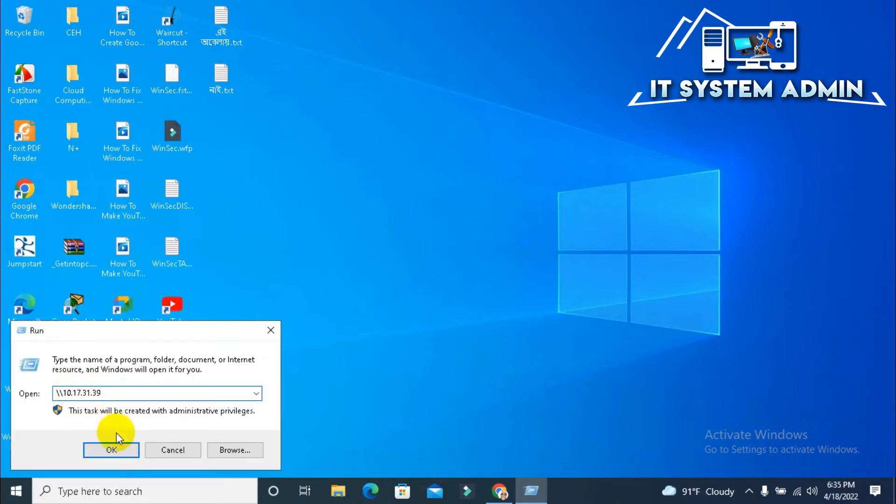
click(111, 449)
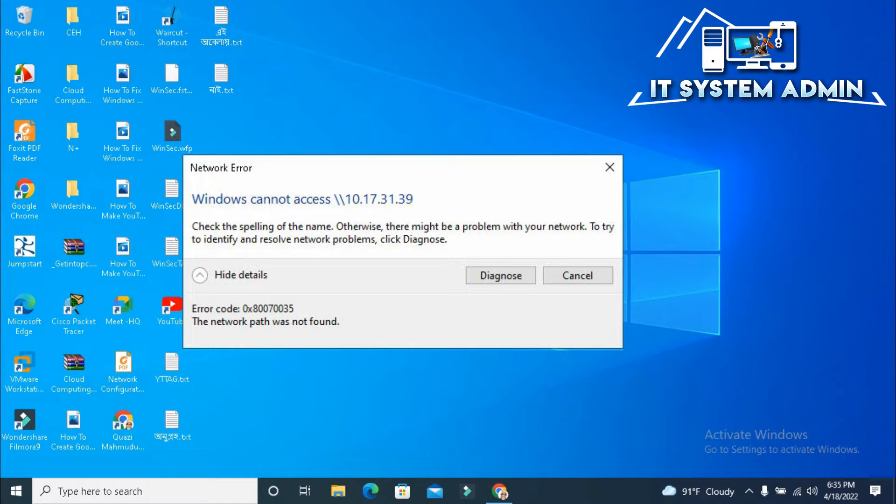
Cancel the 0x80070035 Network Error dialog
click(577, 275)
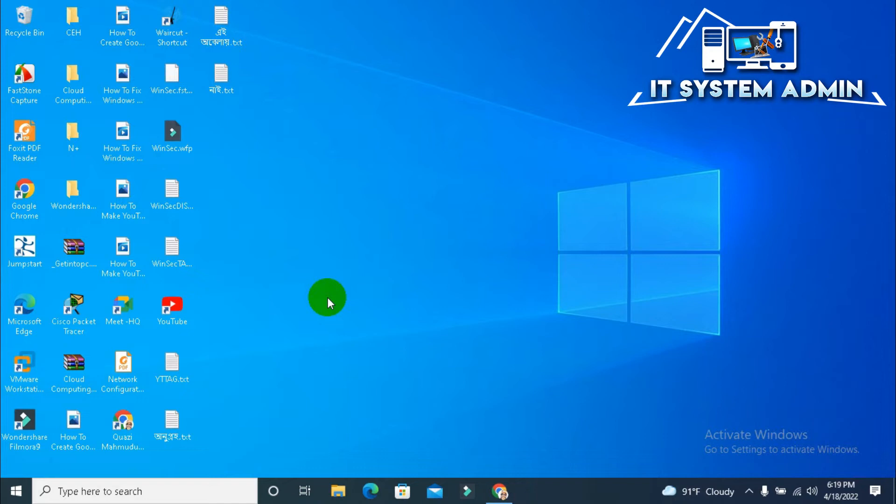
Search for and open Services, then select TCP/IP NetBIOS Helper
click(100, 491)
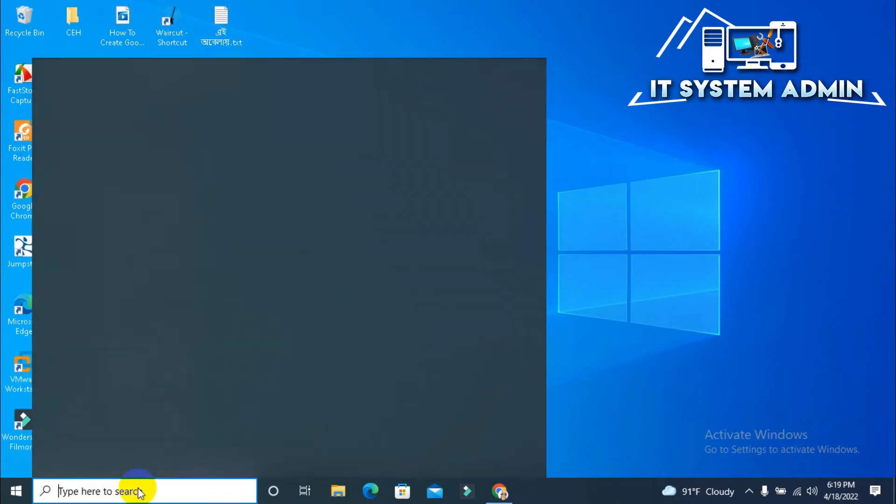
text(services)
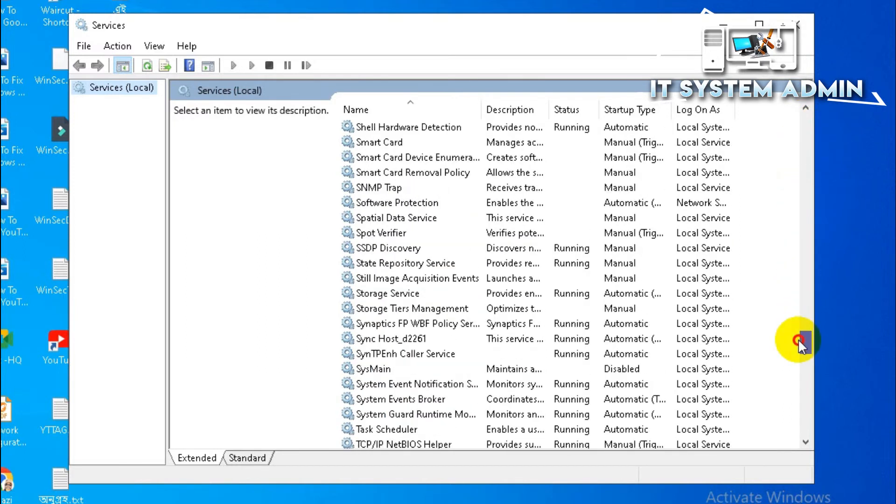
scroll(down, 3)
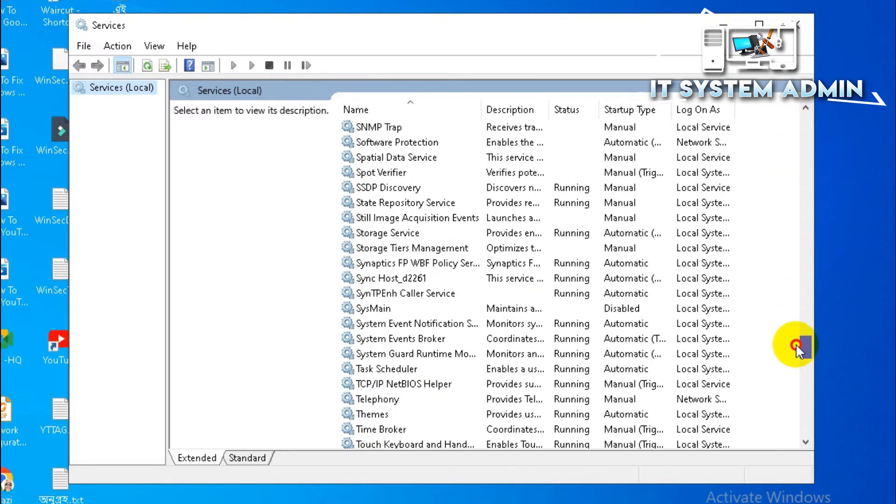
scroll(down, 3)
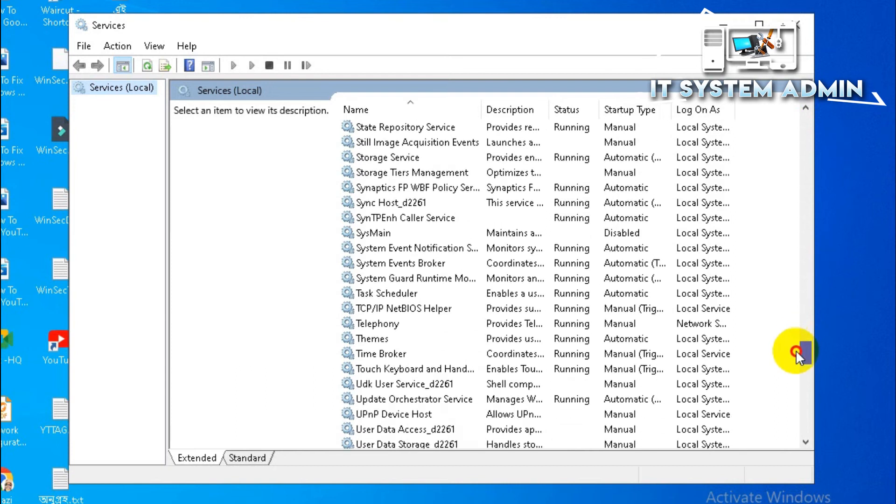
click(403, 308)
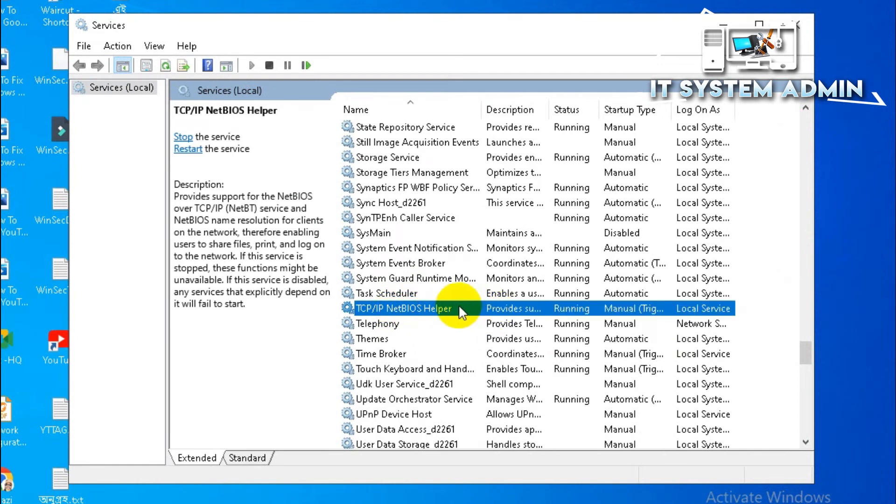
Set TCP/IP NetBIOS Helper's startup type to Automatic and confirm with OK
right_click(404, 308)
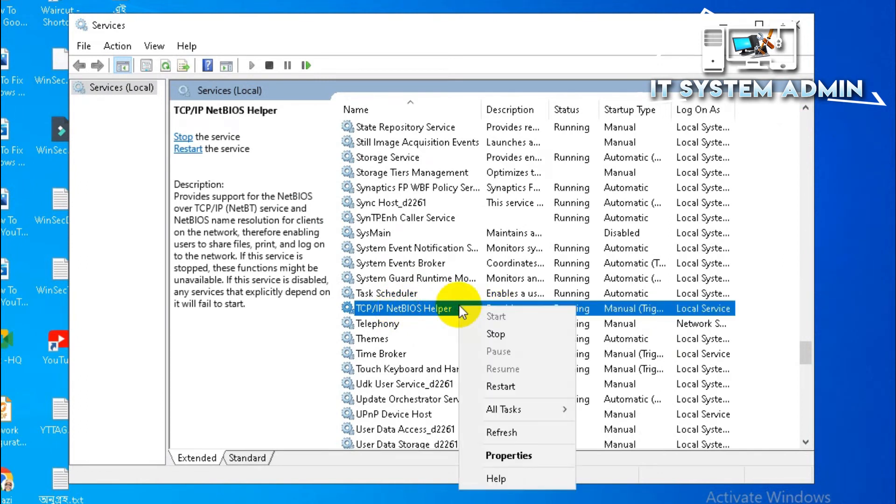
mouse_move(509, 455)
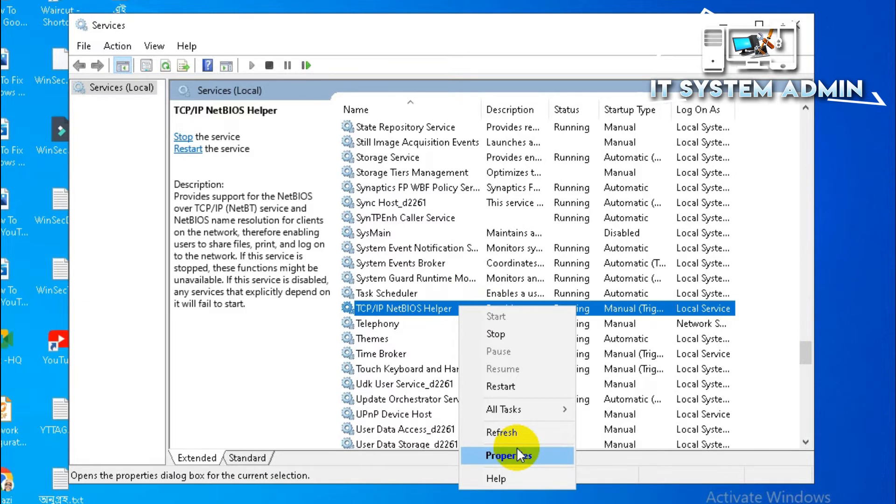
click(509, 456)
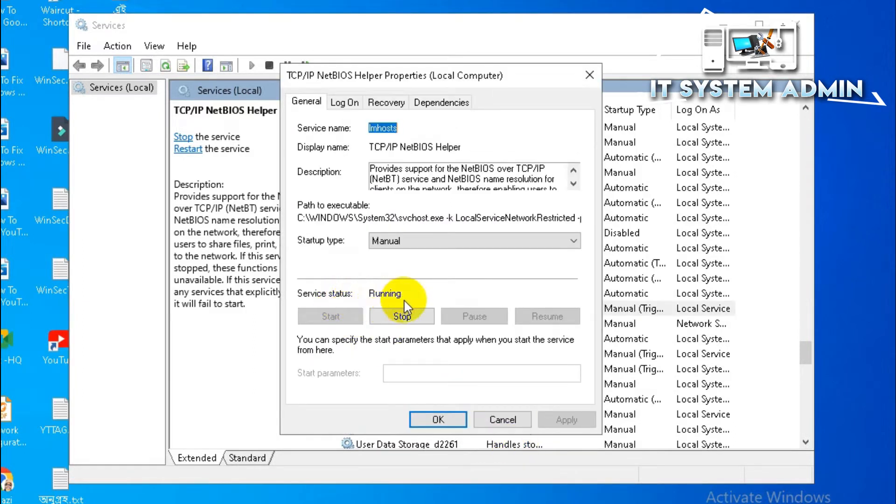
click(473, 240)
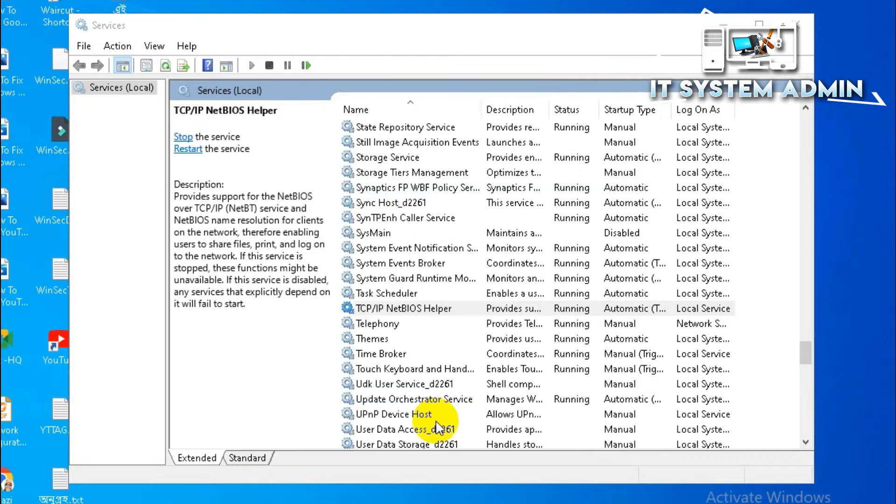
double_click(403, 308)
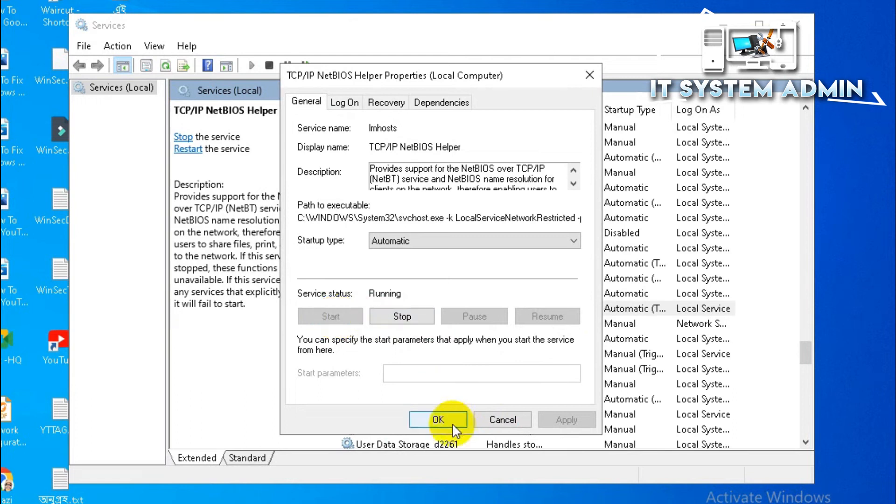
click(437, 420)
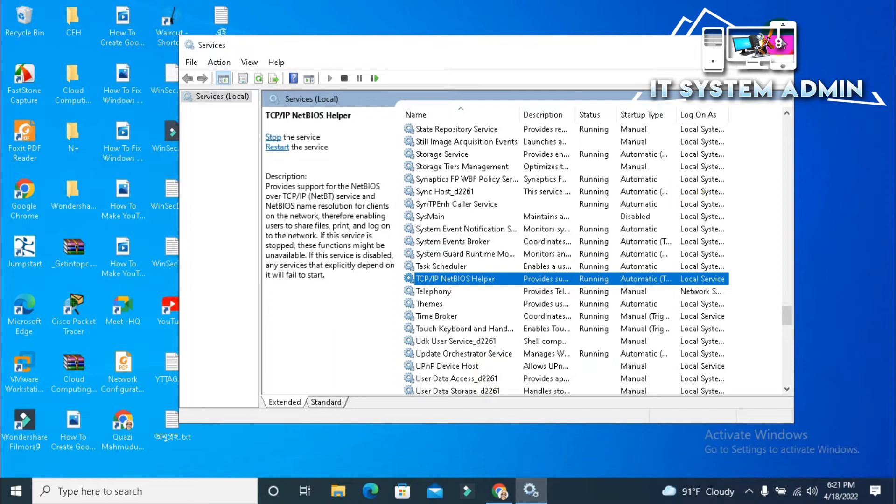
Select 'Network security: LAN Manager authentication level' under Local Policies > Security Options
text(log KMSpico)
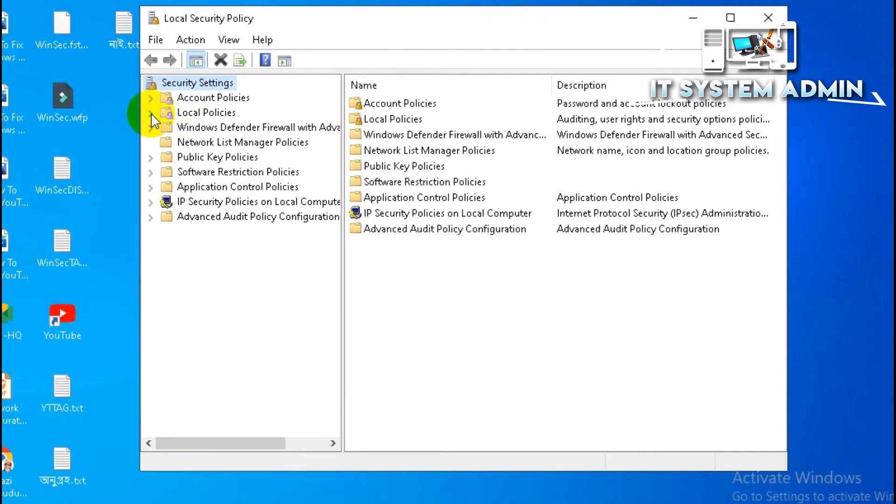
click(150, 112)
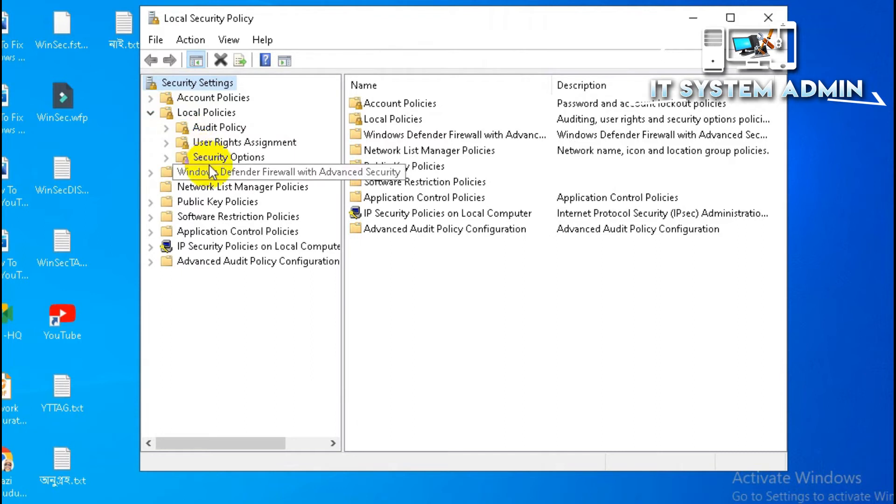
click(227, 157)
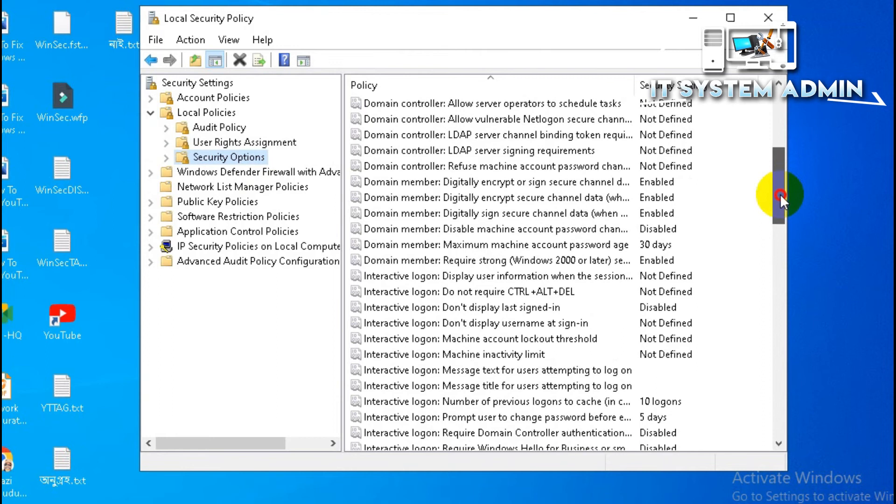
scroll(down, 3)
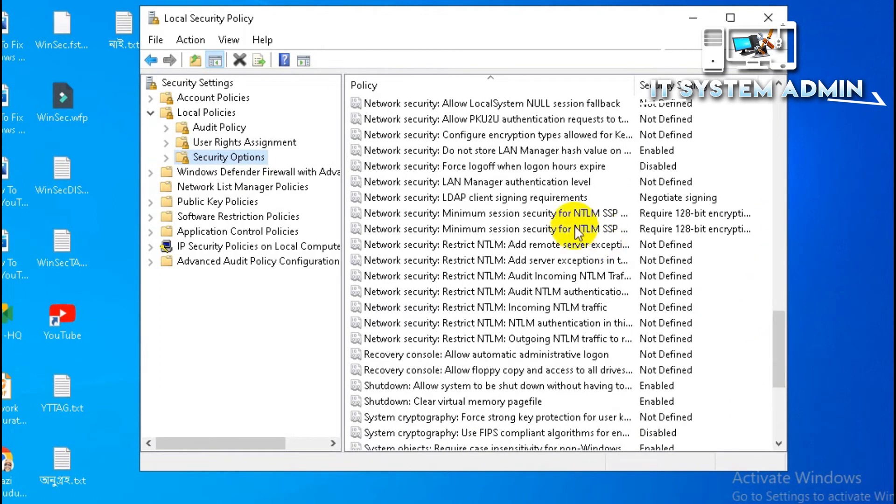
click(479, 182)
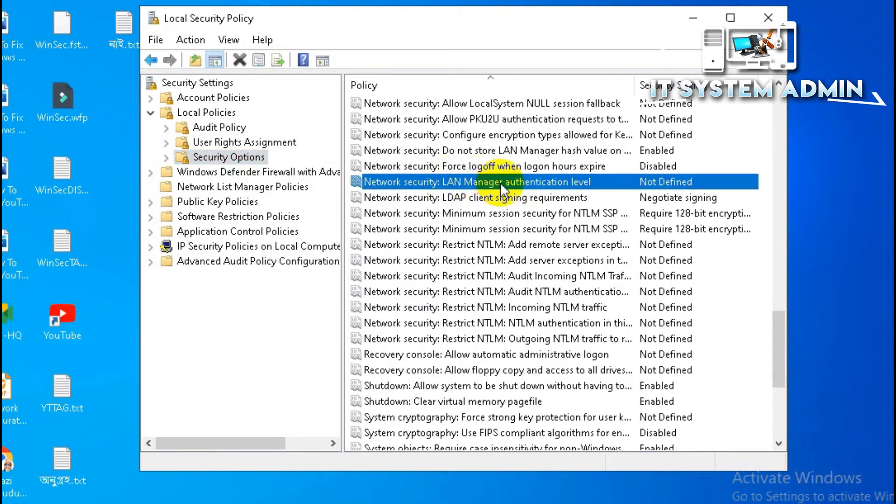
mouse_move(558, 189)
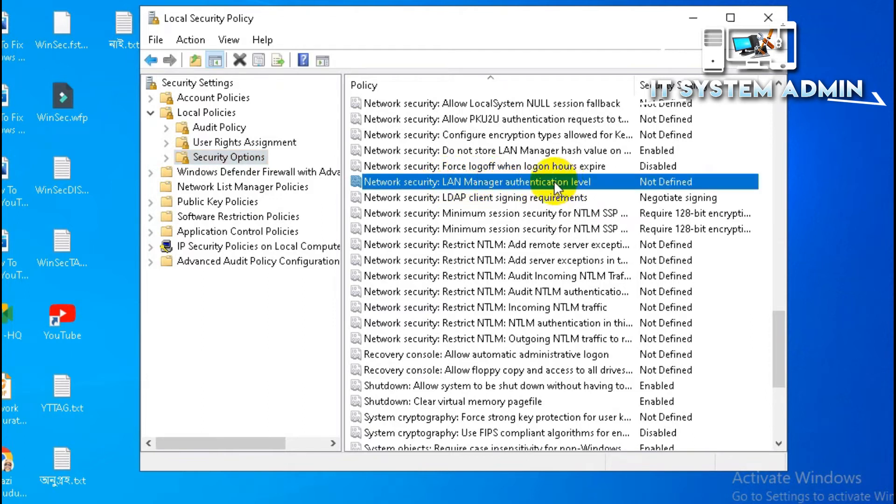
Choose 'Send LM & NTLM - use NTLMv2 session security if negotiated' for the policy
double_click(478, 182)
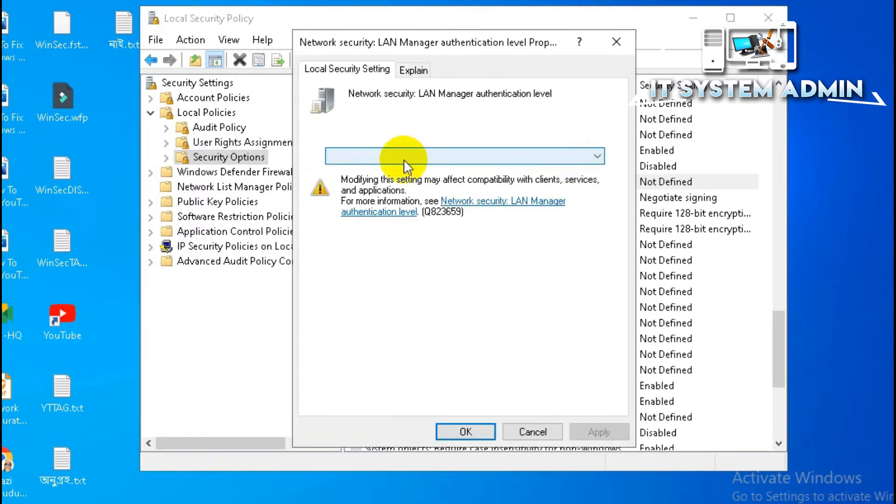
click(596, 156)
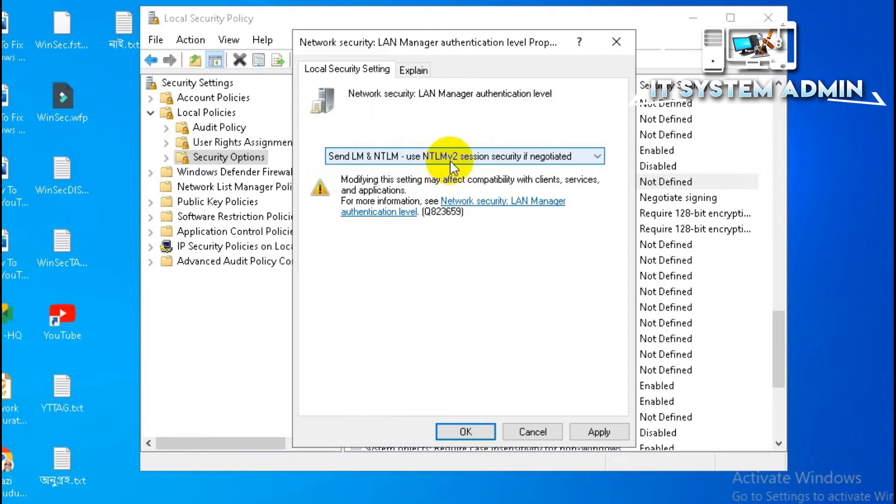
mouse_move(525, 173)
text(windows featu)
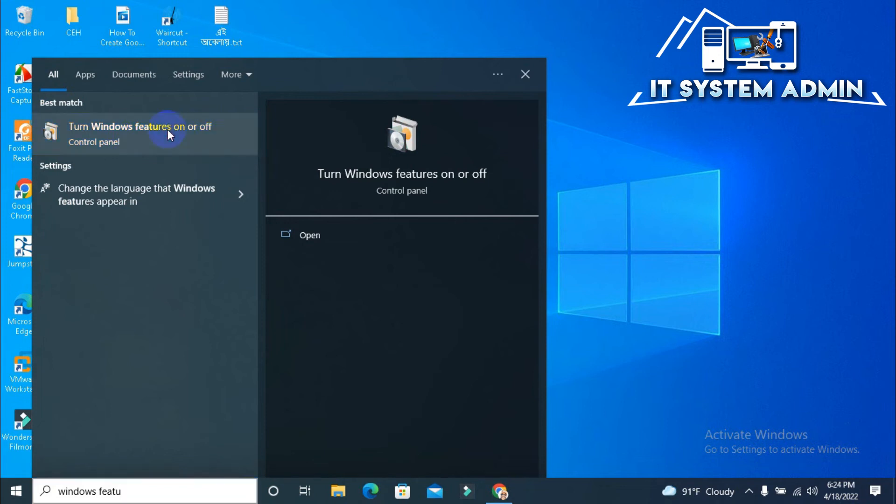
Enable SMB 1.0/CIFS Server in Windows Features and apply the change
click(139, 127)
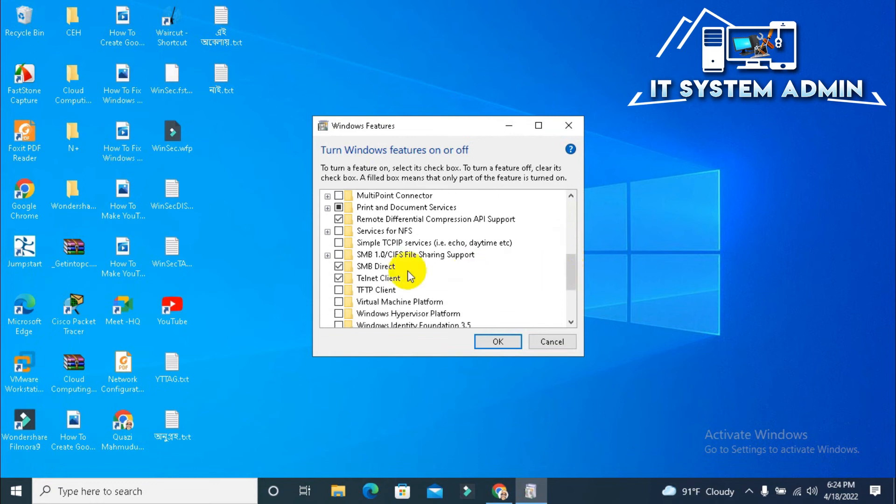
click(328, 254)
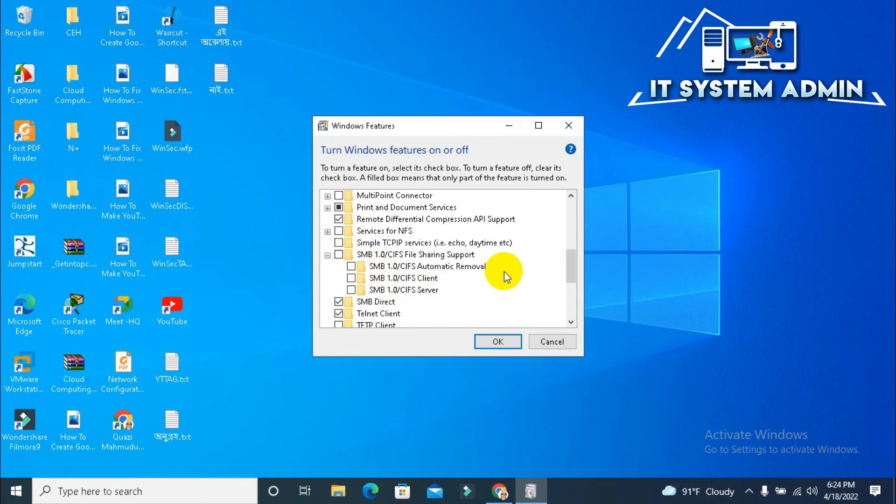
click(415, 254)
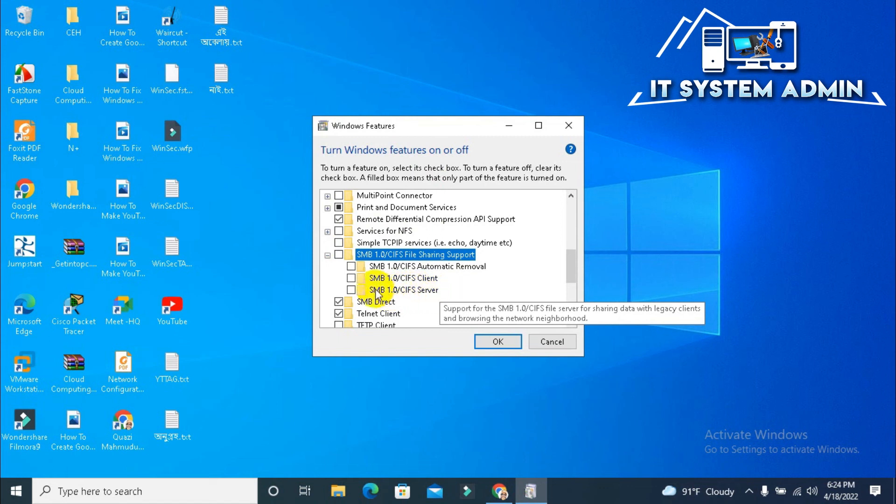
click(351, 289)
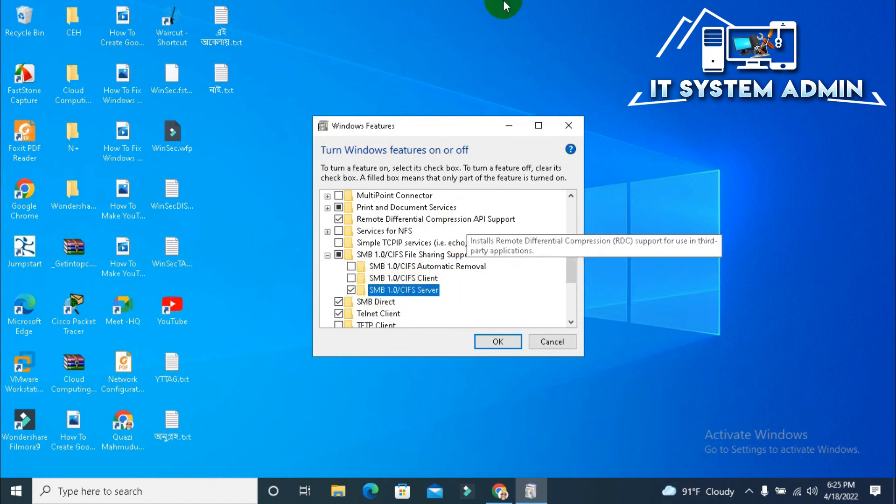
click(496, 342)
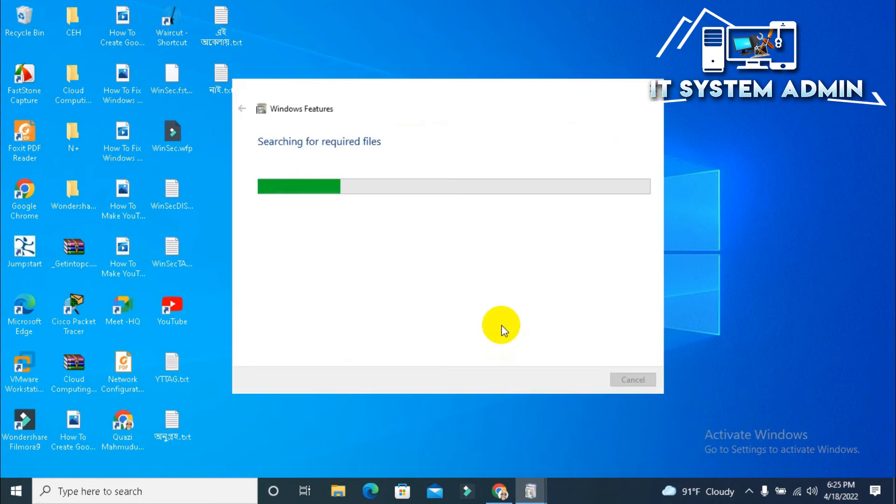
mouse_move(531, 265)
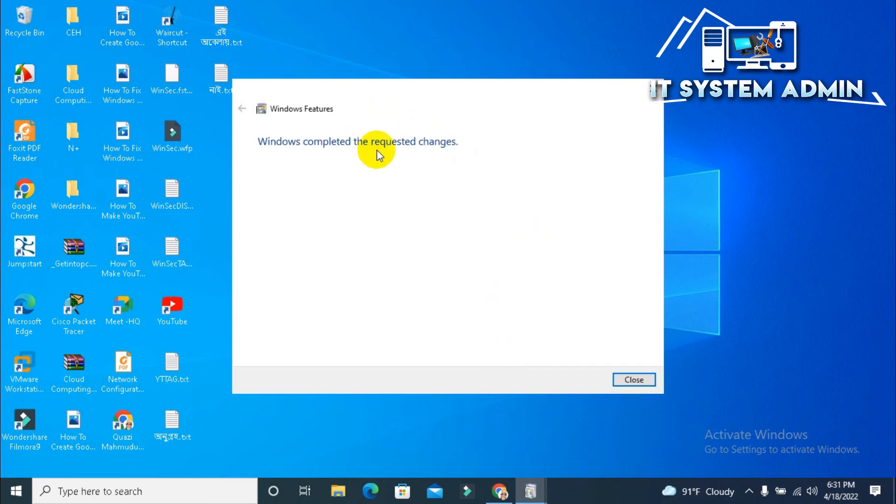
mouse_move(539, 257)
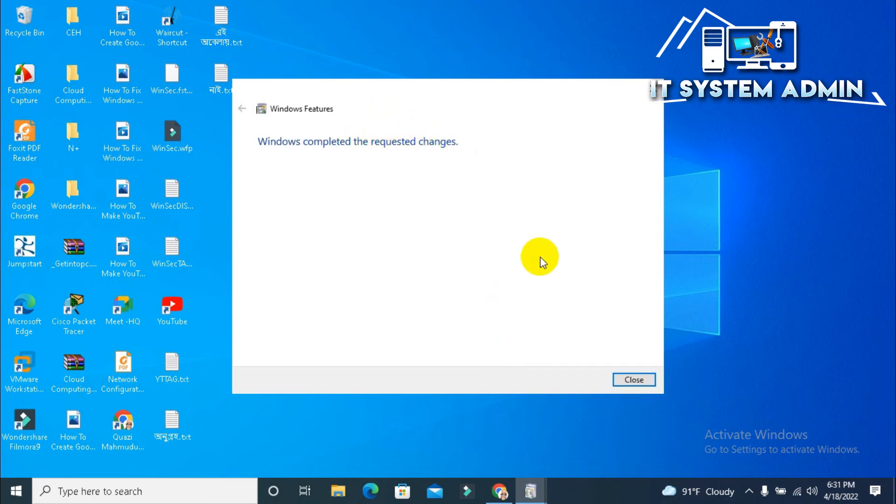
Close the Windows Features completion notice once SMB 1.0 finishes installing
click(634, 380)
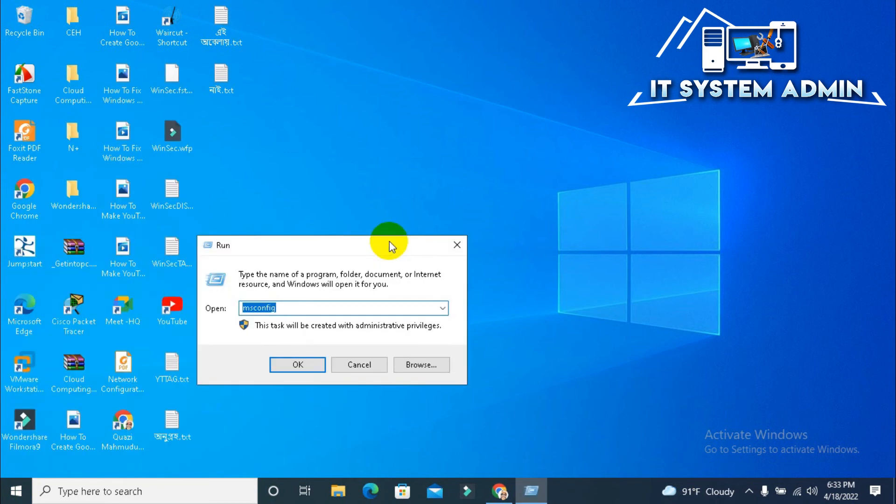
Enter \\10.17.31.36 in Run to open the share in File Explorer
text(\\)
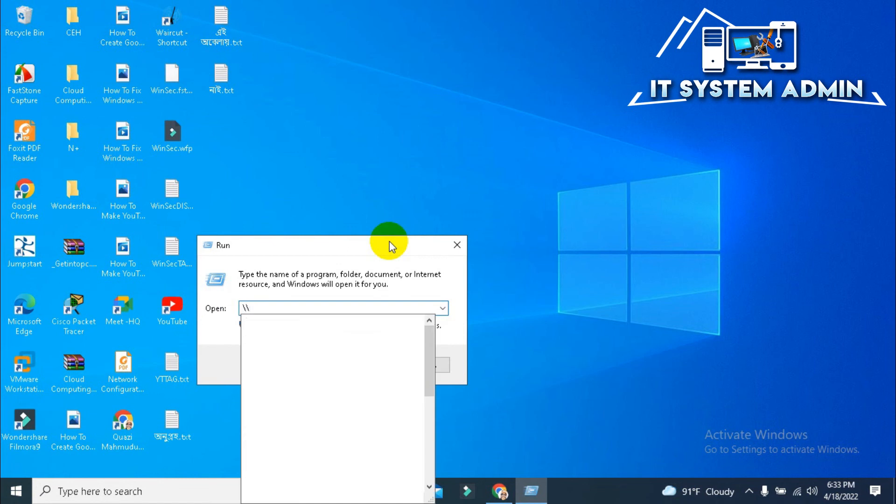
text(10.17.31.36)
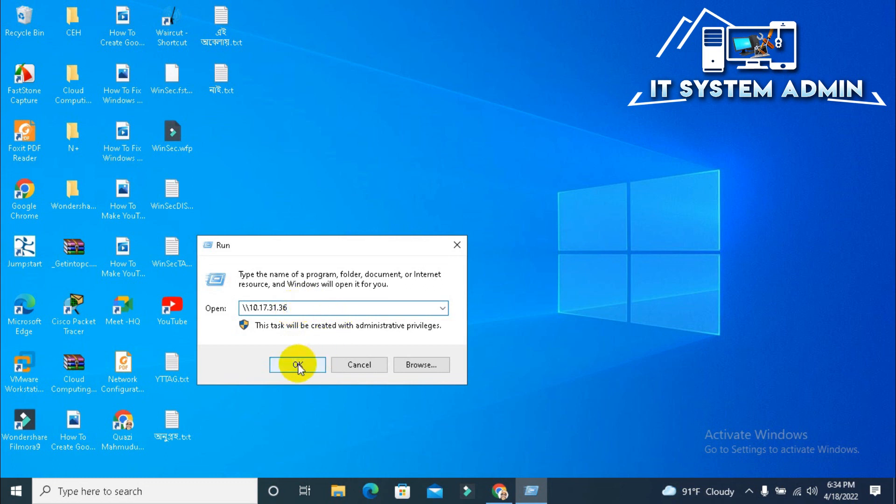
click(297, 365)
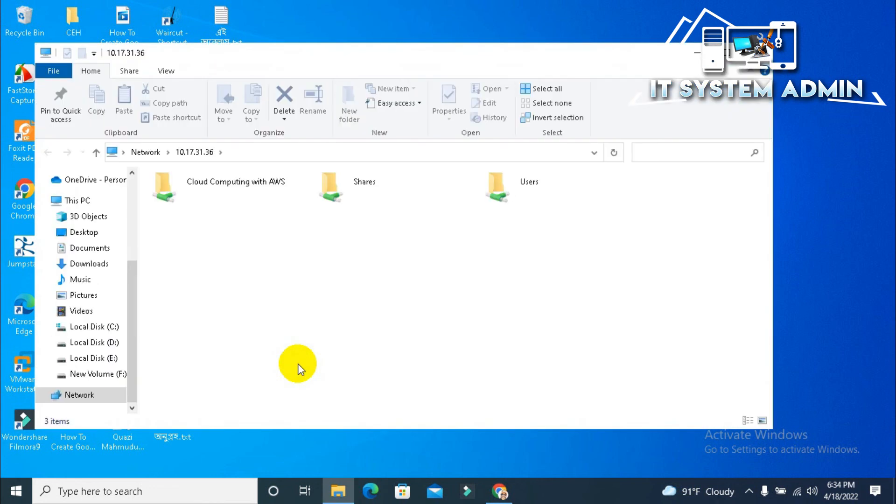
mouse_move(289, 215)
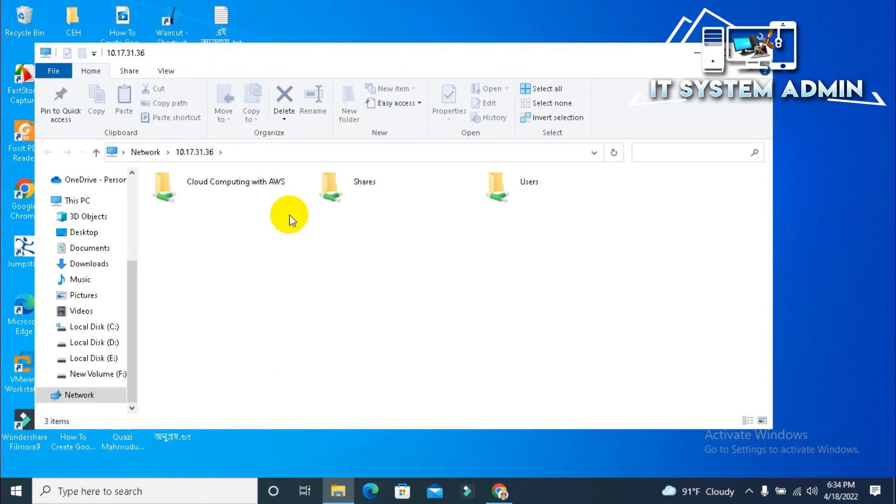
mouse_move(430, 290)
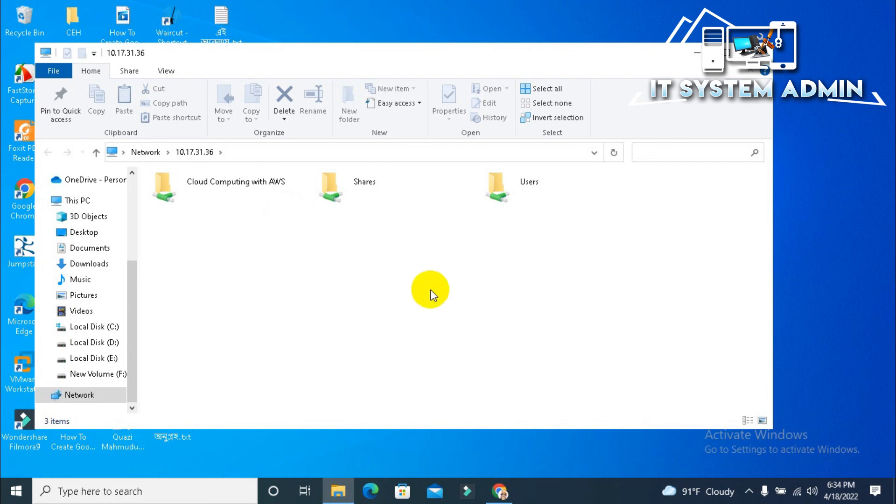